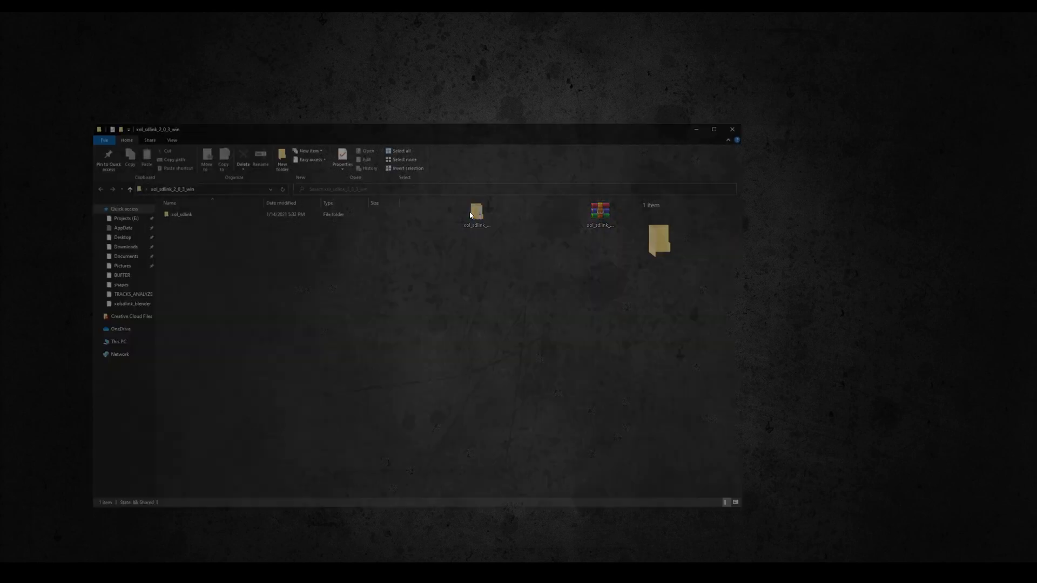
# - Copy the xol_sdlink folder into Documents' Substance Designer python sduserplugins folder
pyautogui.rightClick(181, 214)
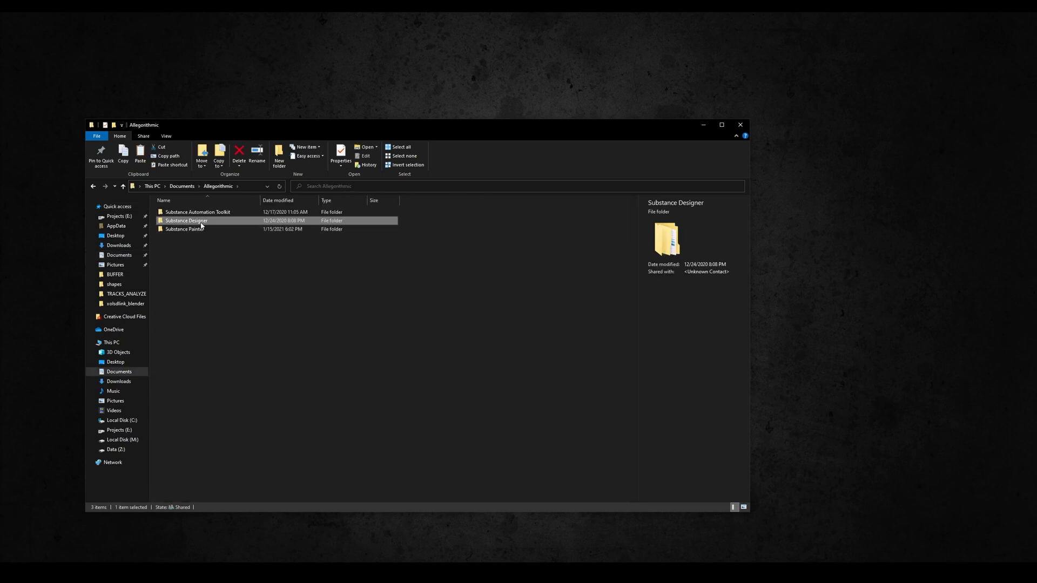
pyautogui.doubleClick(186, 221)
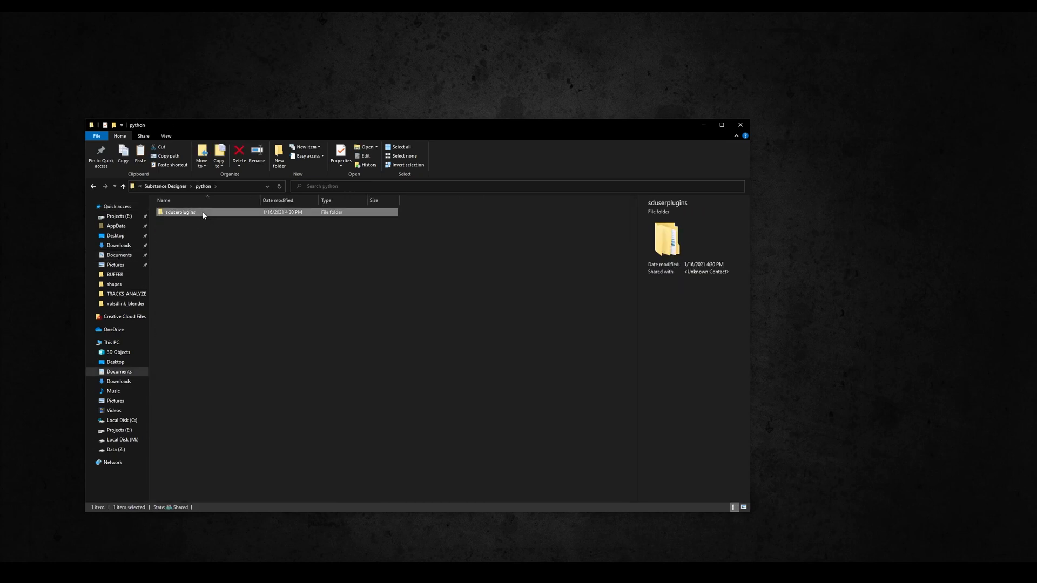
pyautogui.doubleClick(180, 211)
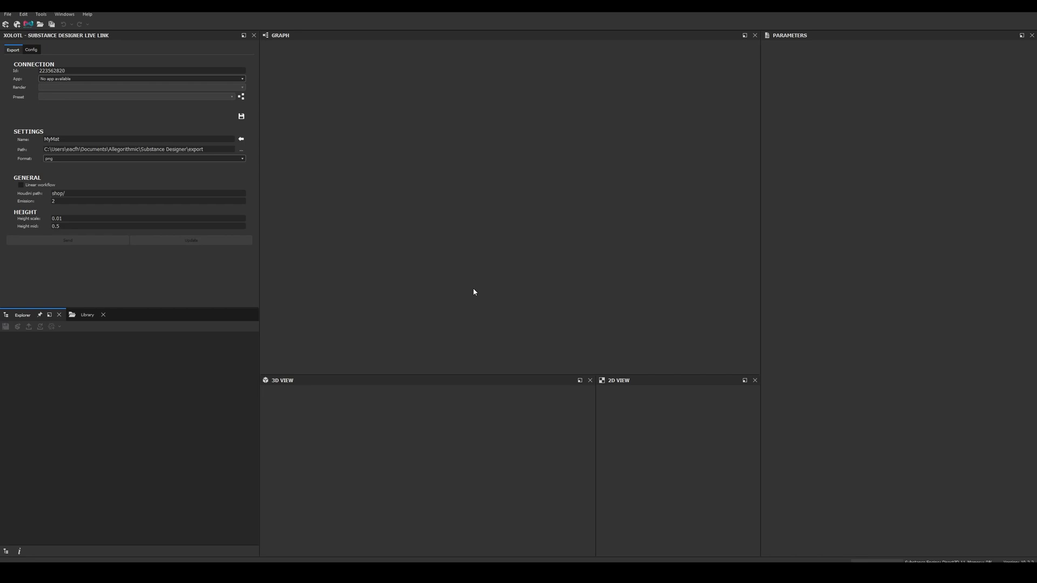
pyautogui.click(42, 14)
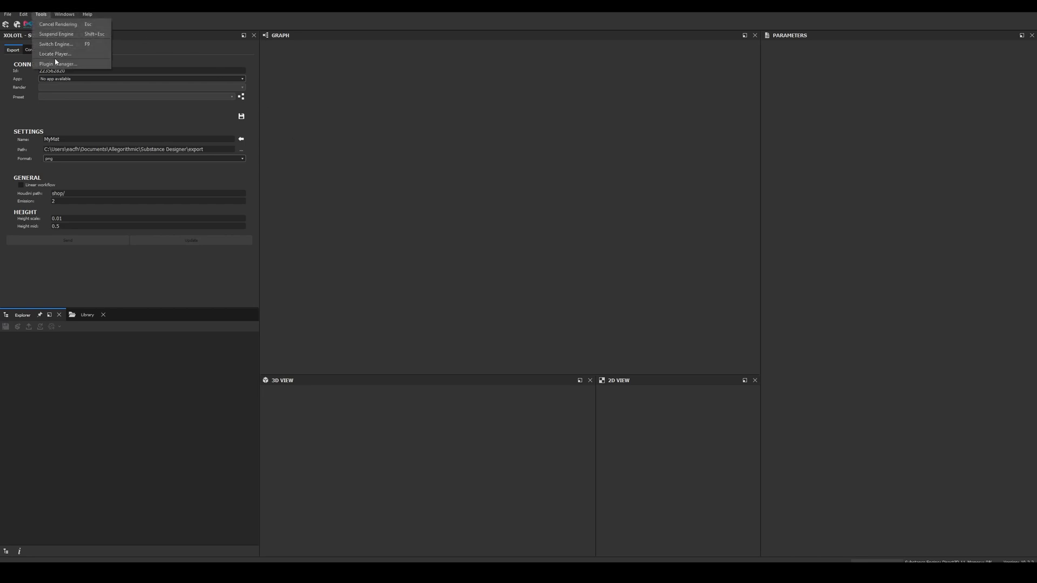
pyautogui.click(57, 64)
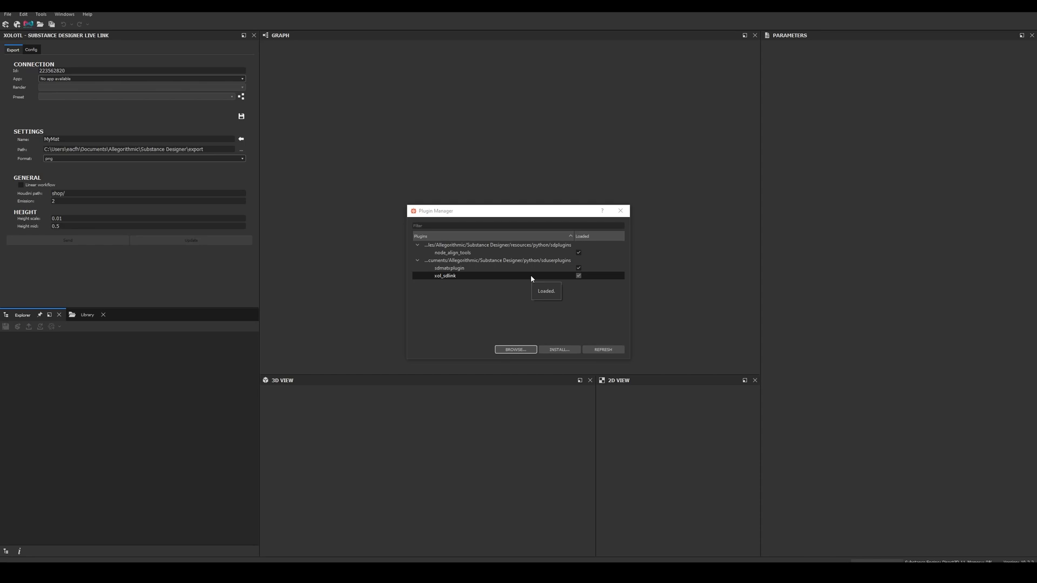
pyautogui.moveTo(630, 207)
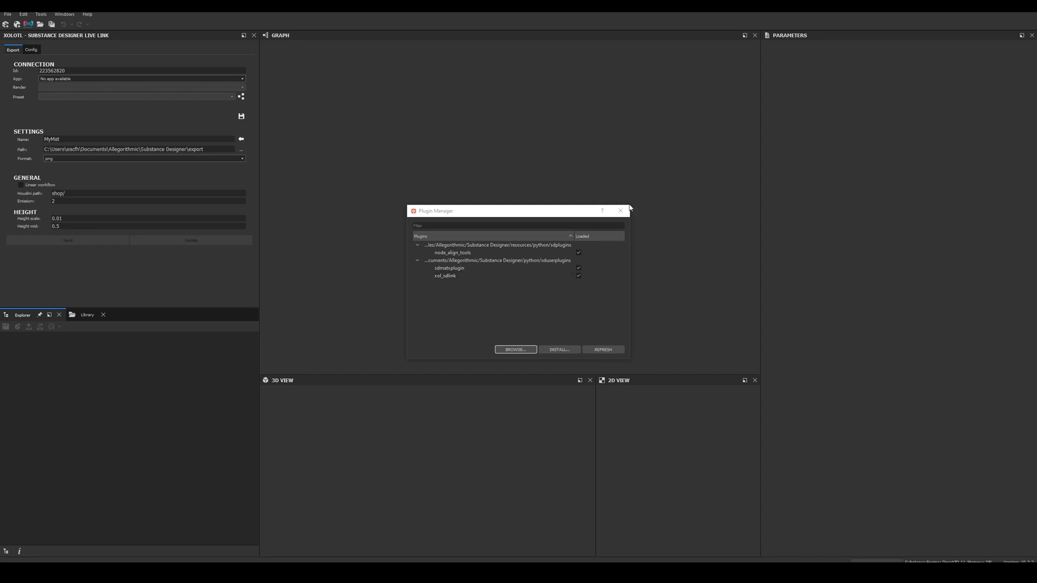
pyautogui.click(620, 210)
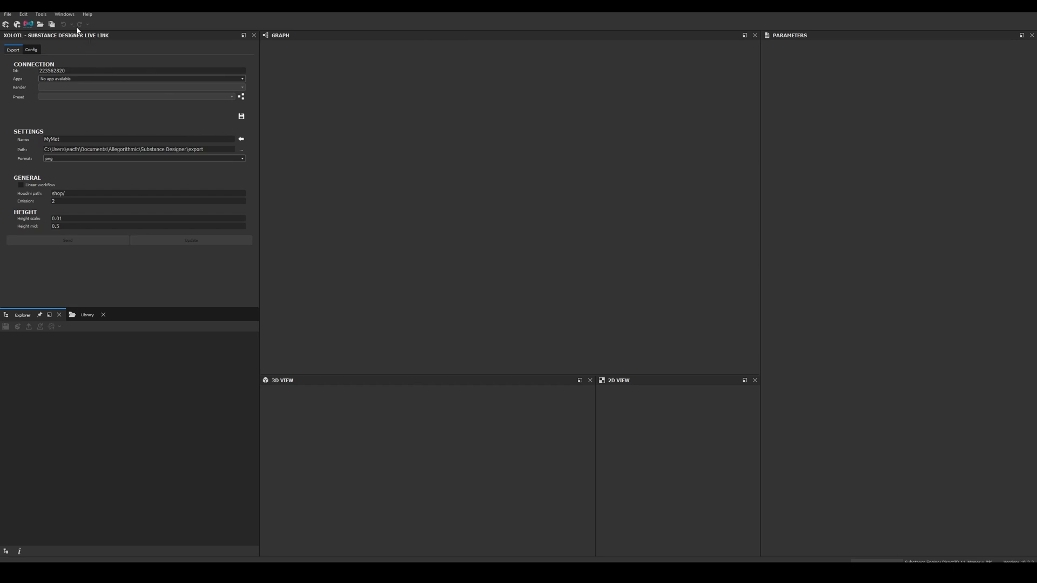
pyautogui.moveTo(81, 48)
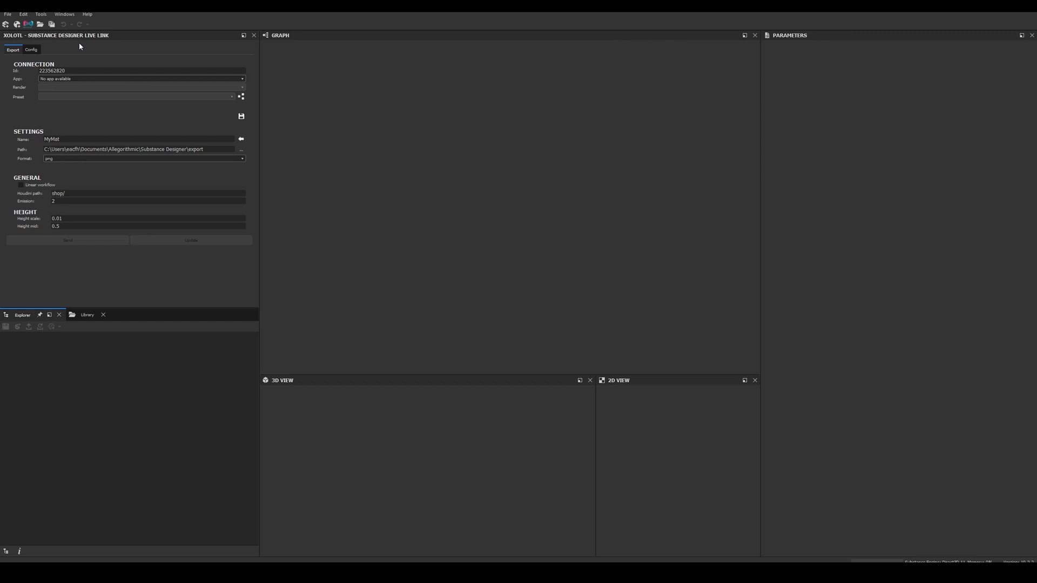
pyautogui.click(66, 14)
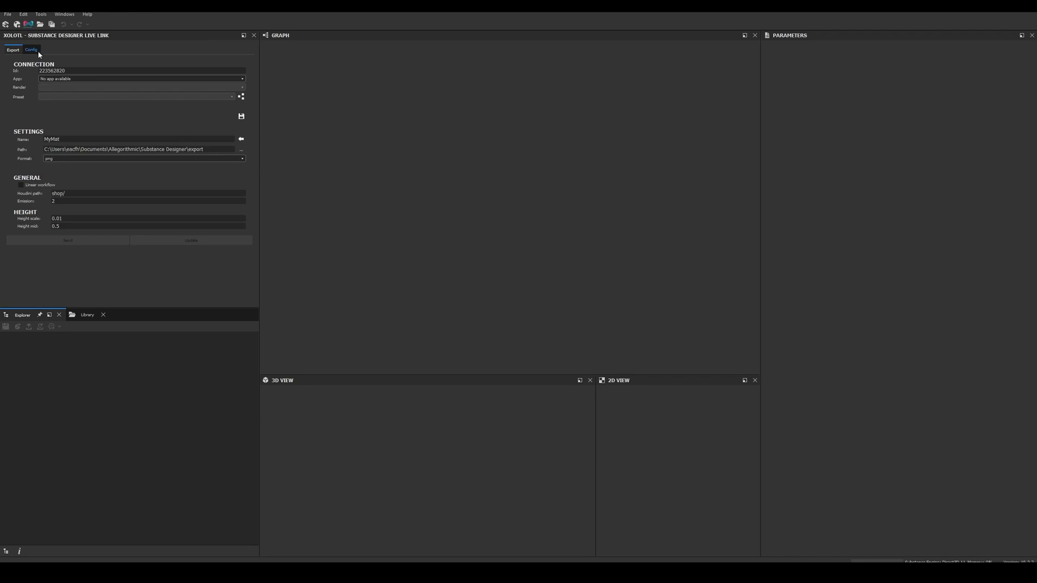
# - Target Cinema 4D version 23, set the R23 plugins folder as install path, and install xol_sdlink
pyautogui.click(30, 50)
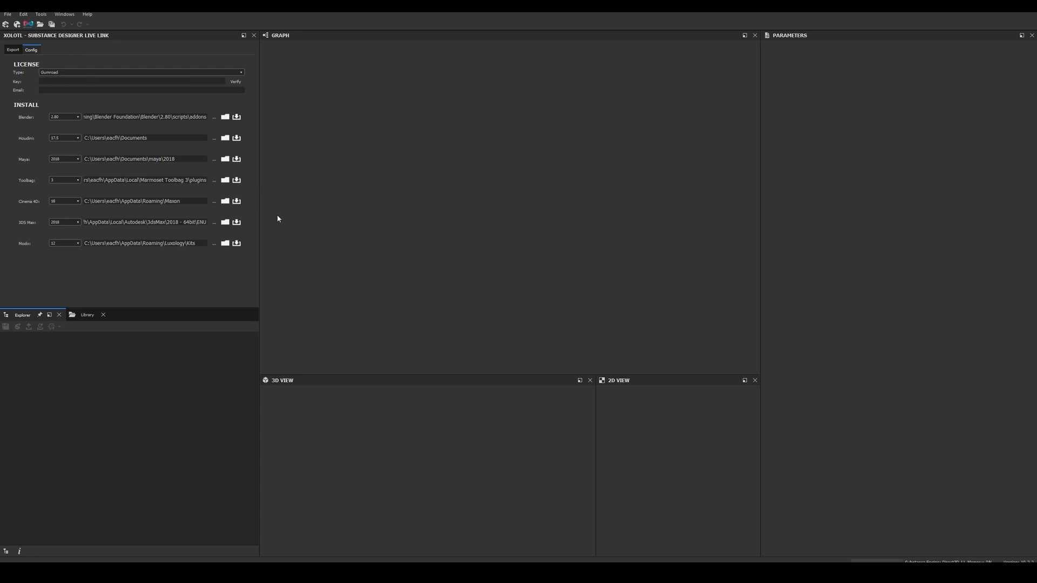
pyautogui.click(64, 200)
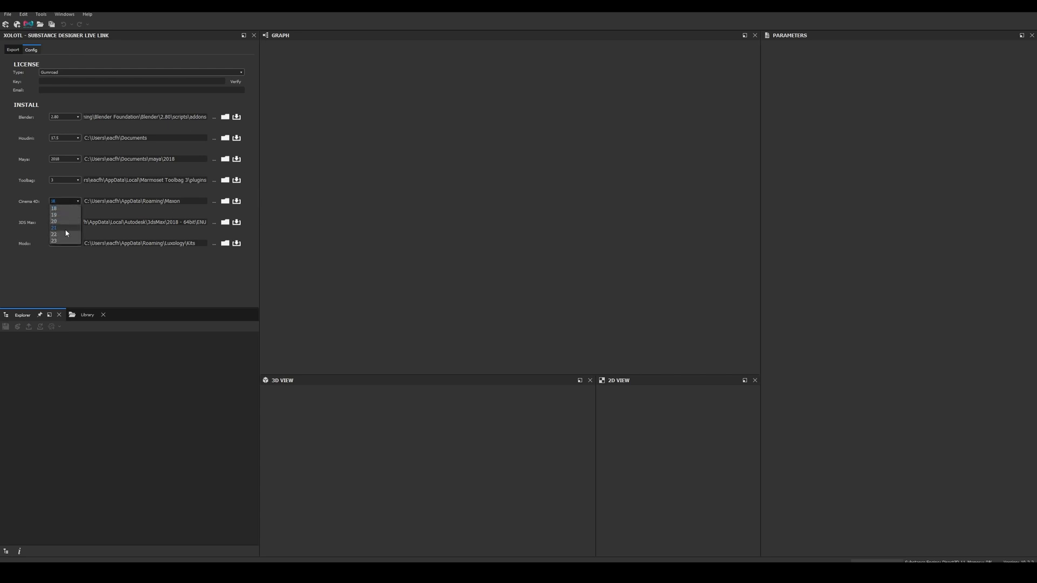
pyautogui.click(55, 249)
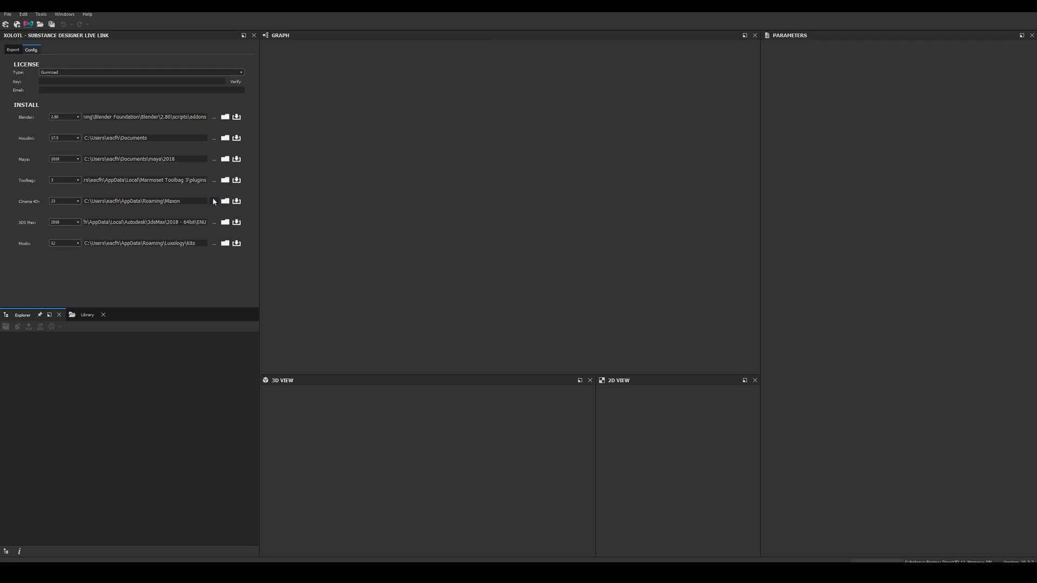
pyautogui.click(224, 201)
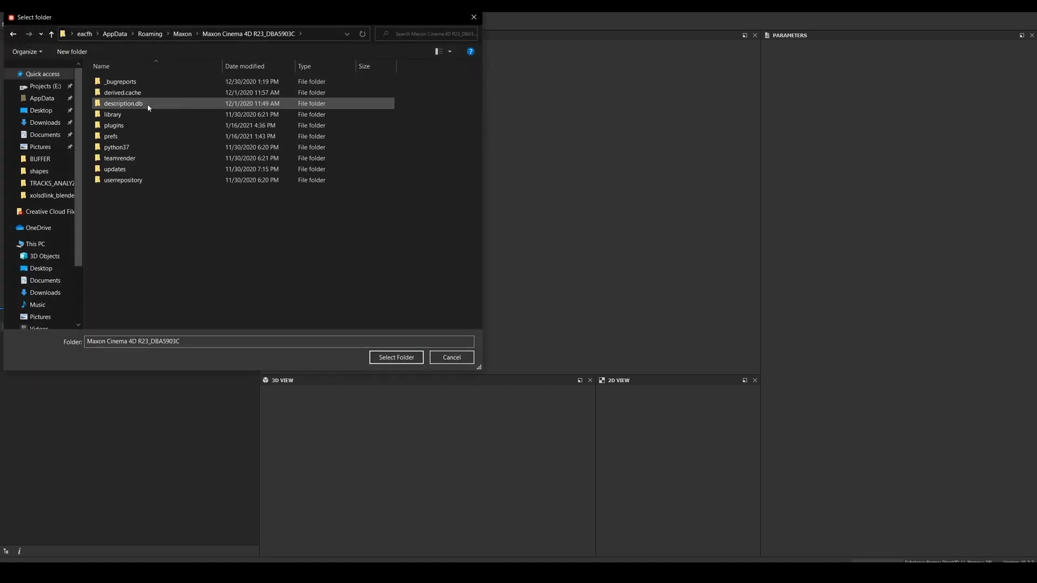
pyautogui.doubleClick(113, 125)
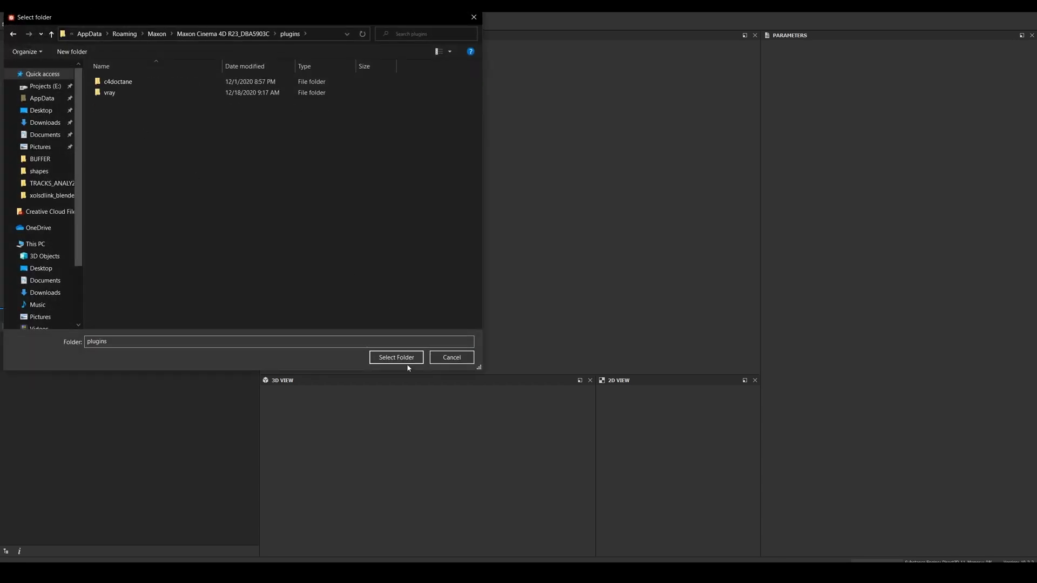
pyautogui.click(396, 357)
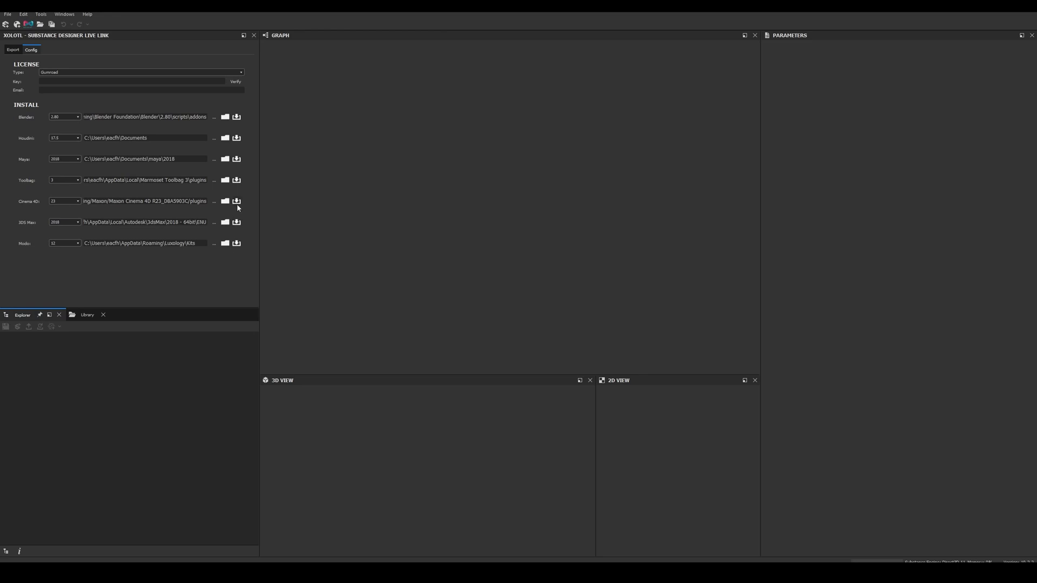
pyautogui.moveTo(237, 218)
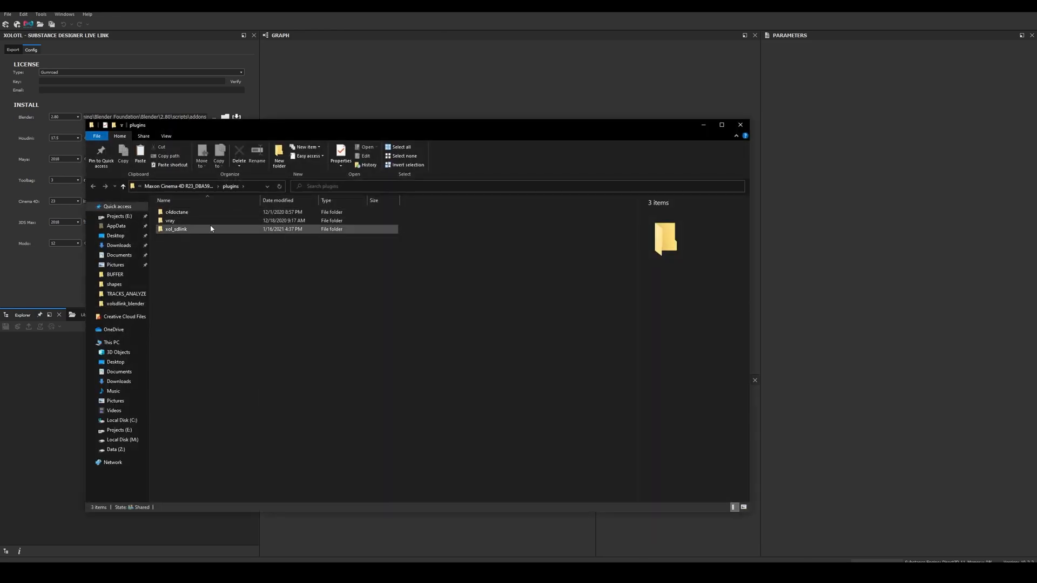
pyautogui.click(176, 229)
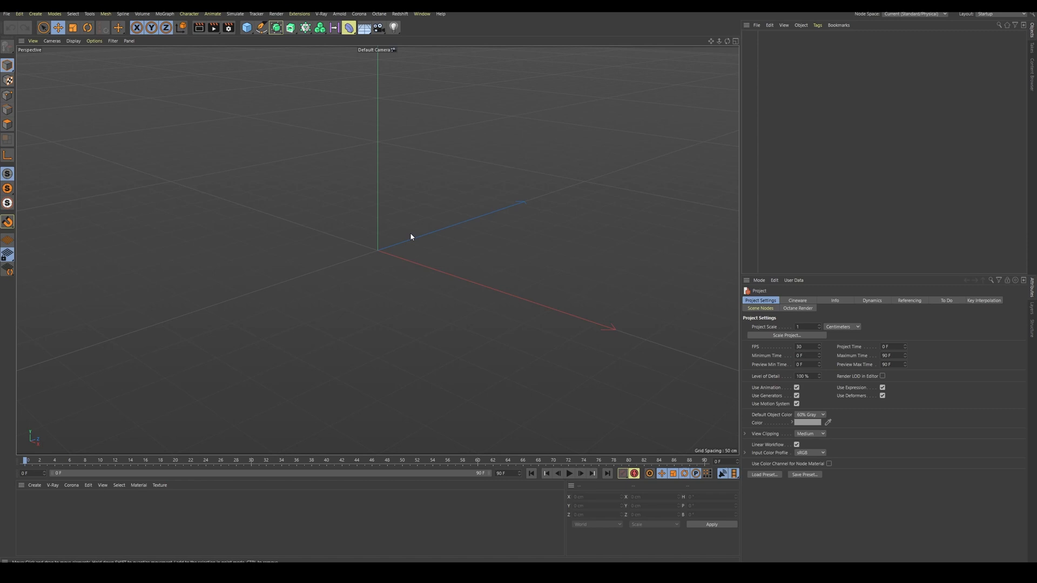
# - Launch the Xolotl Substance Designer live link from Cinema 4D's extensions and connect it
pyautogui.click(299, 13)
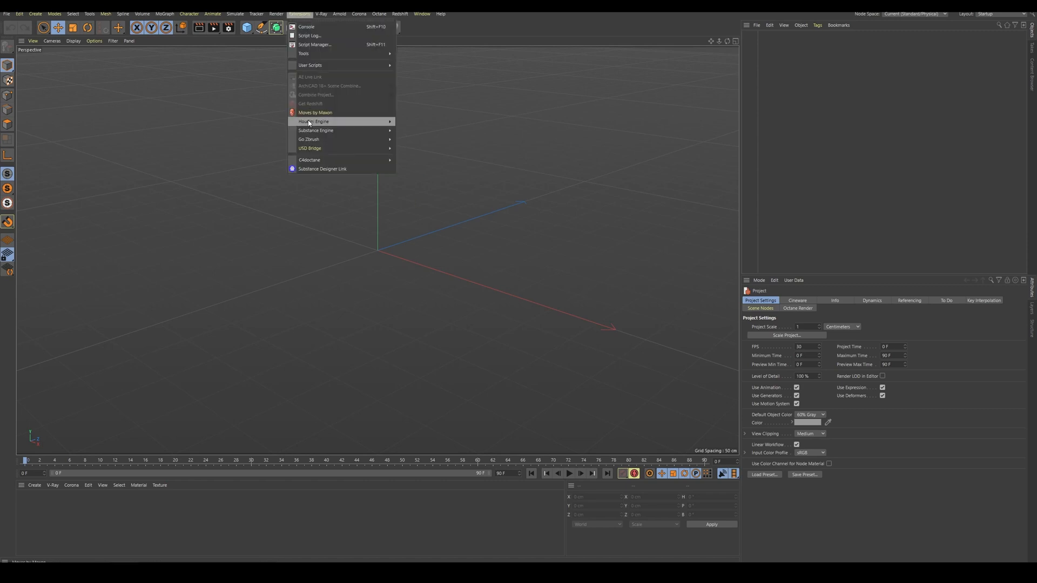
pyautogui.click(325, 172)
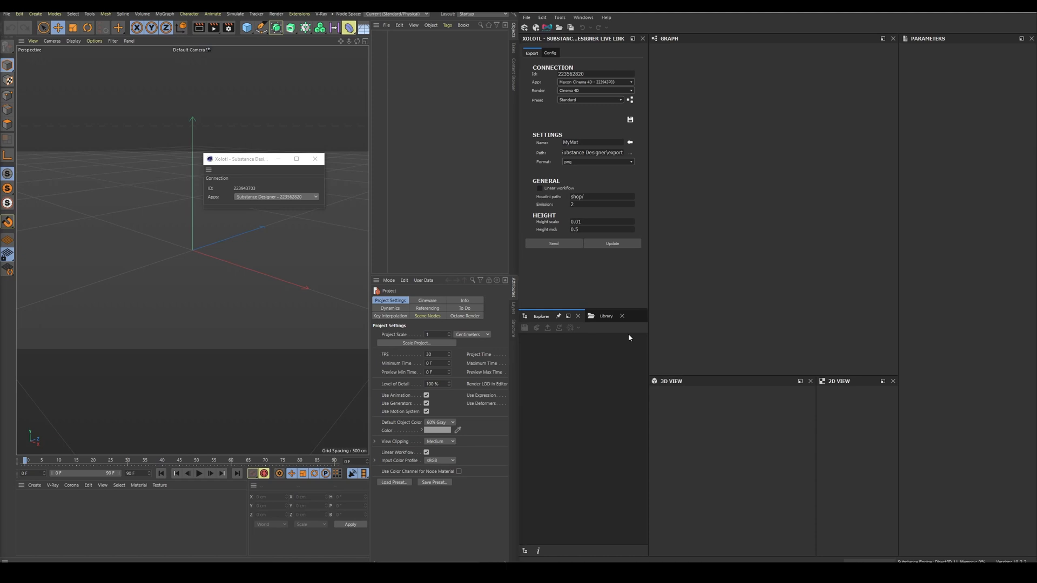
pyautogui.click(588, 100)
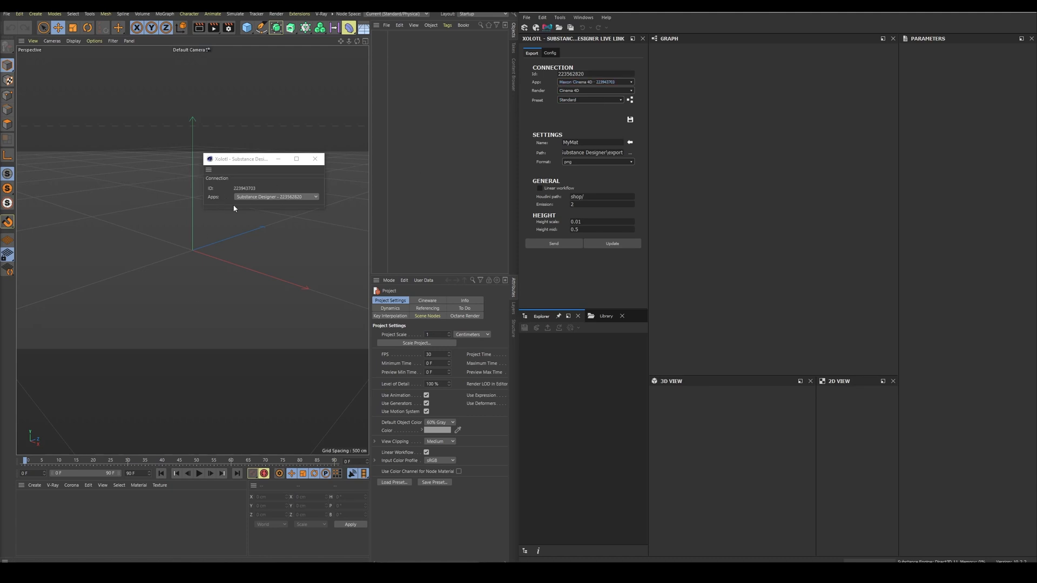
pyautogui.moveTo(259, 210)
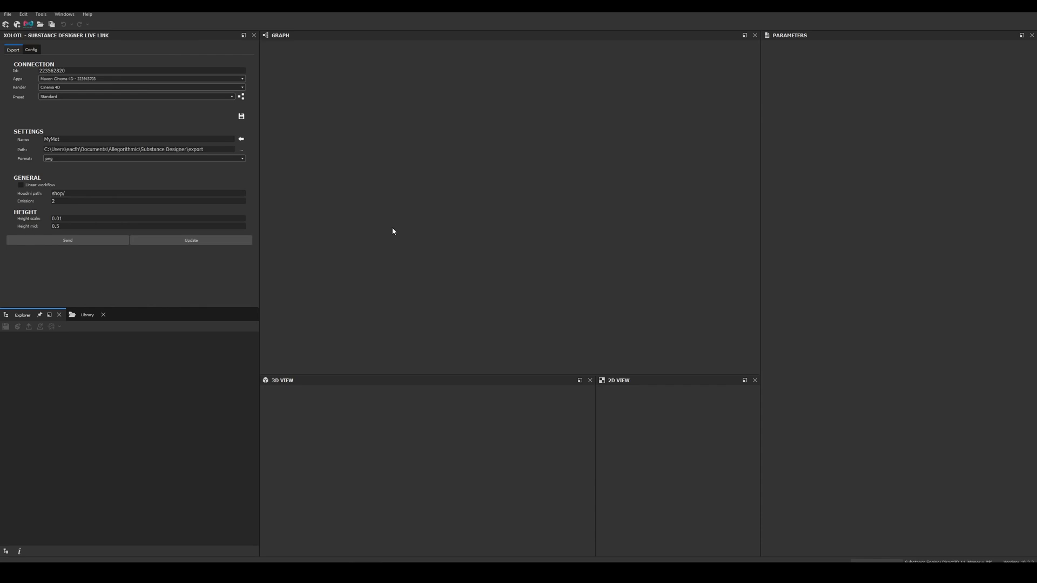
# - Show the Python Editor window and the Xolotl Live Link Config tab
pyautogui.click(67, 15)
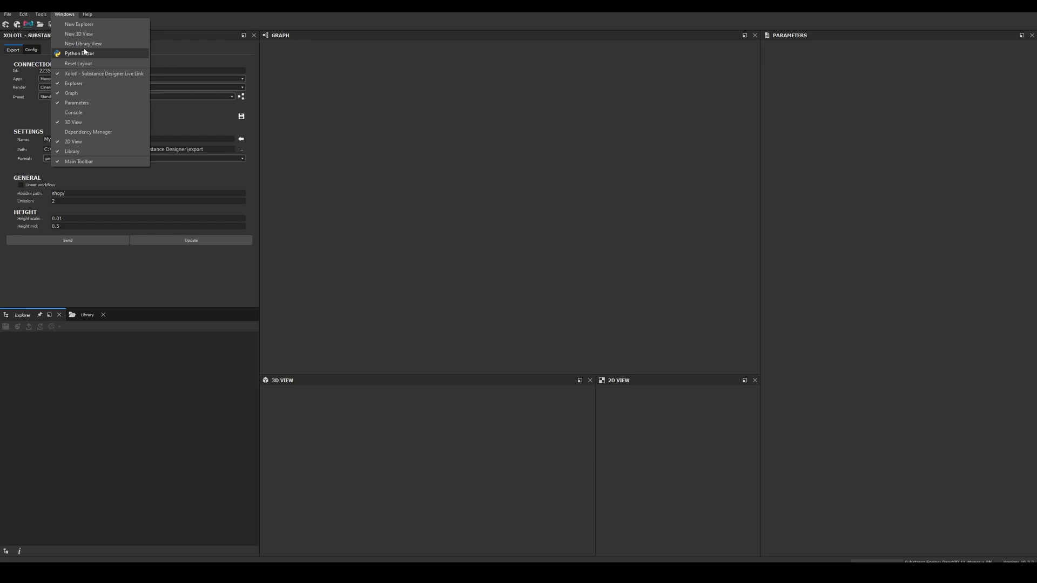
pyautogui.click(84, 53)
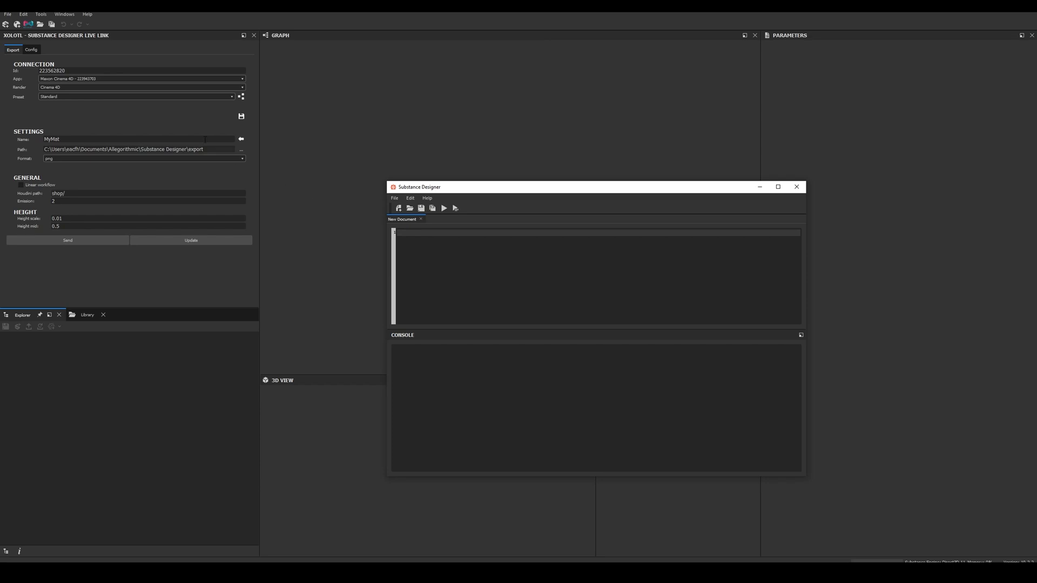
pyautogui.click(27, 50)
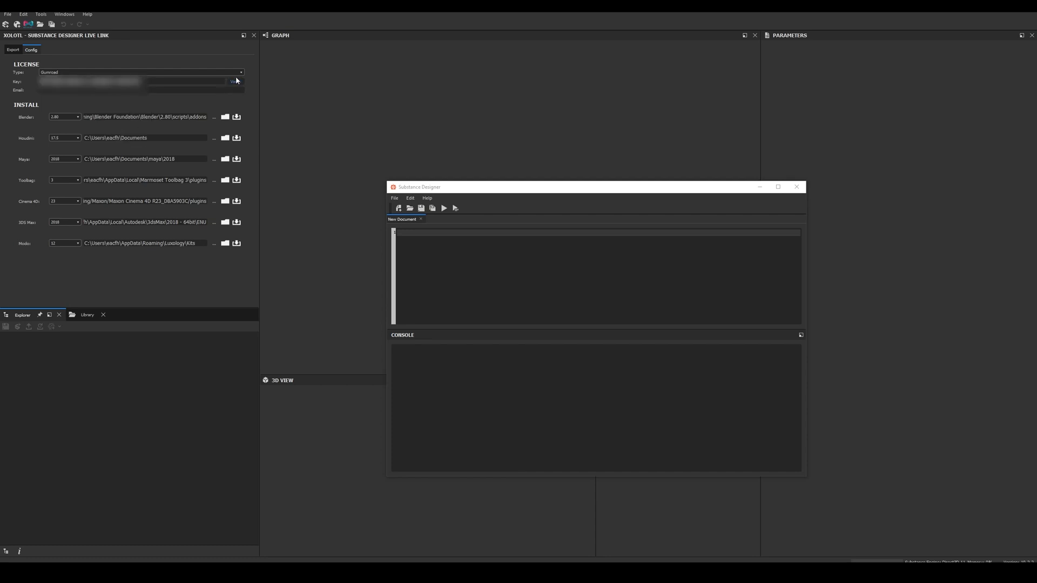
pyautogui.click(235, 82)
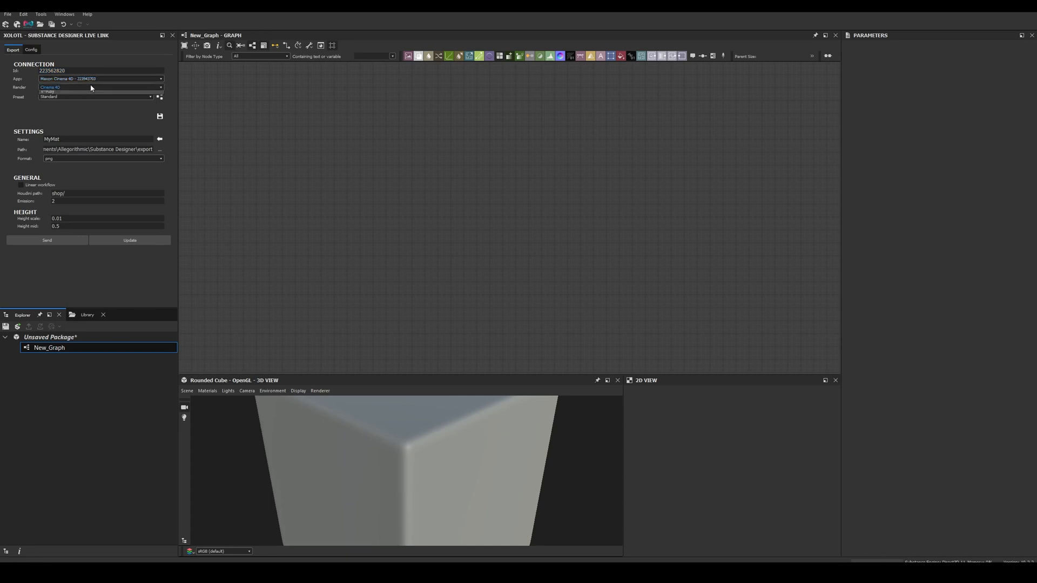
# - Set the Live Link export renderer to Redshift with the Standard preset
pyautogui.click(99, 87)
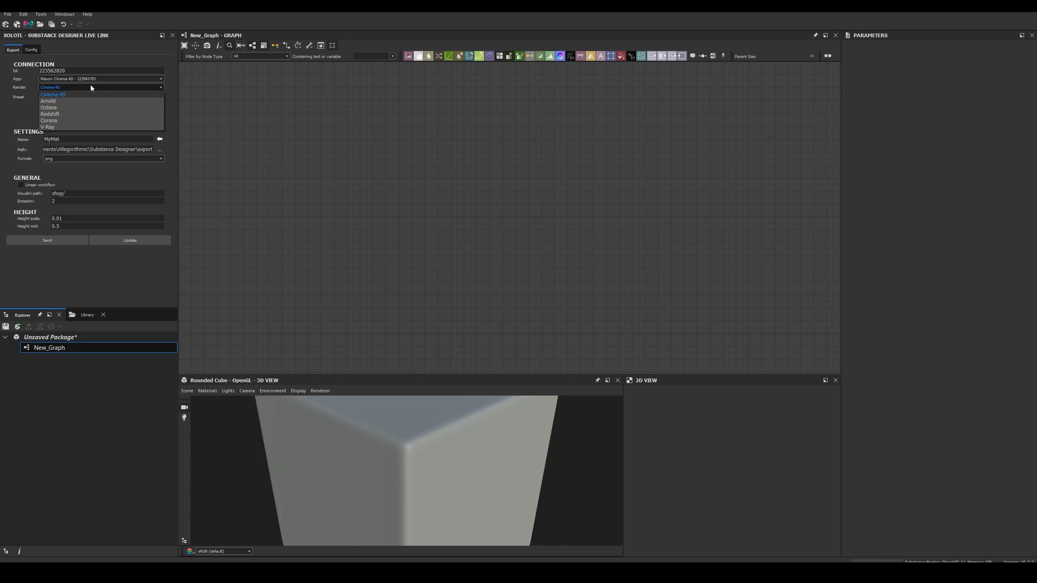
pyautogui.click(54, 114)
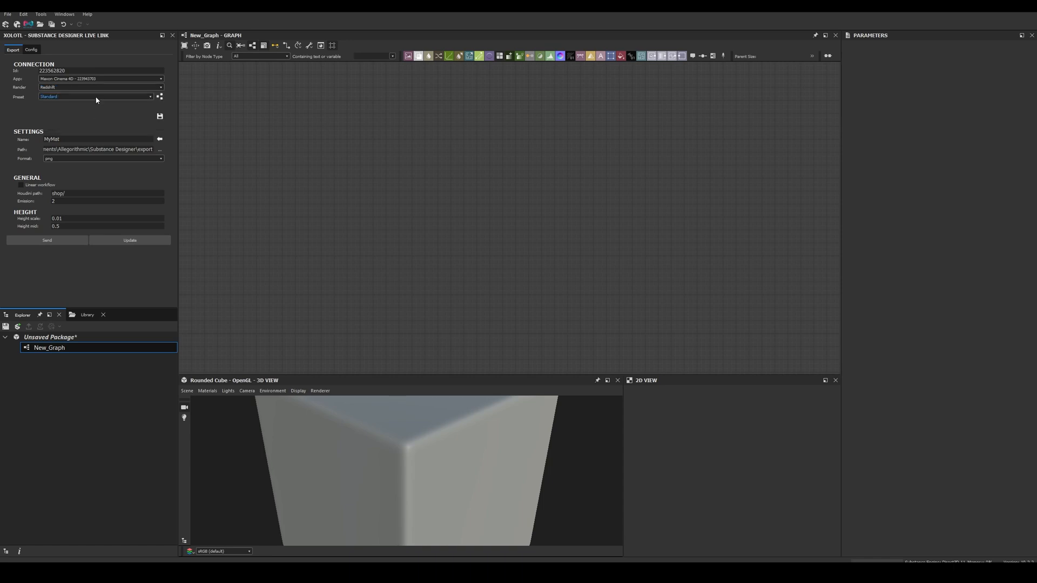
pyautogui.click(95, 97)
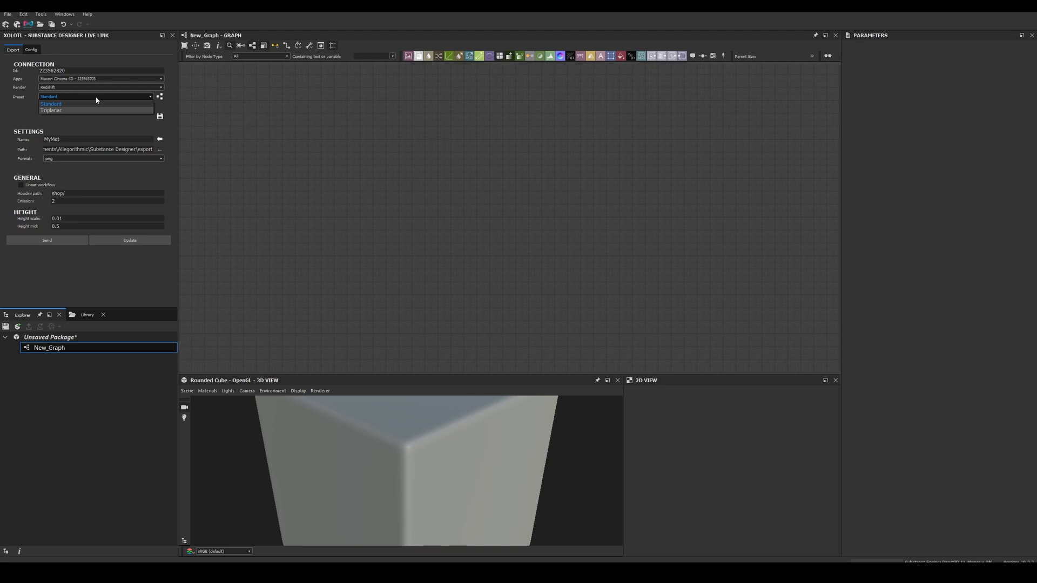
pyautogui.click(53, 103)
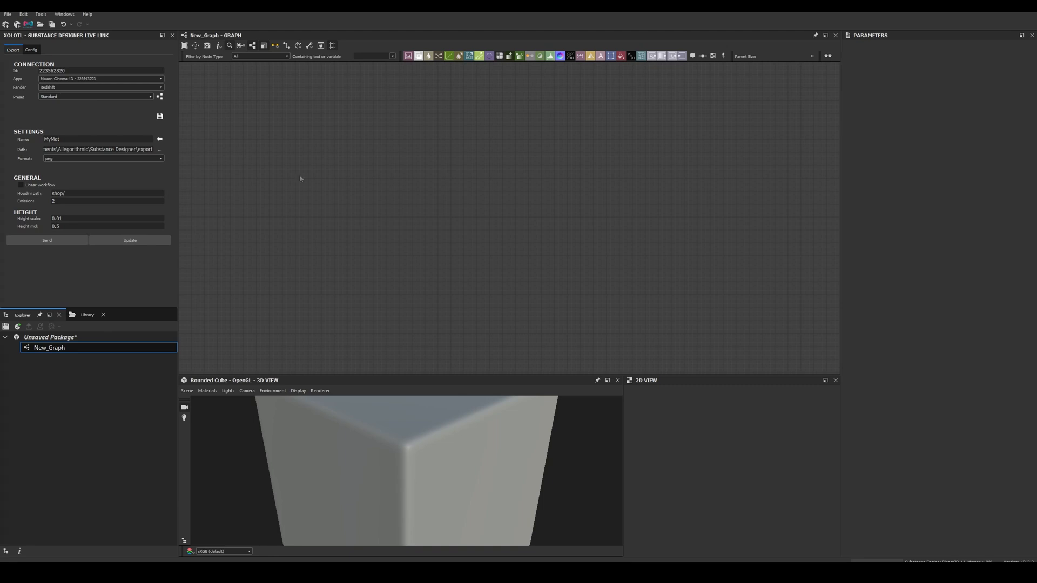
pyautogui.moveTo(279, 150)
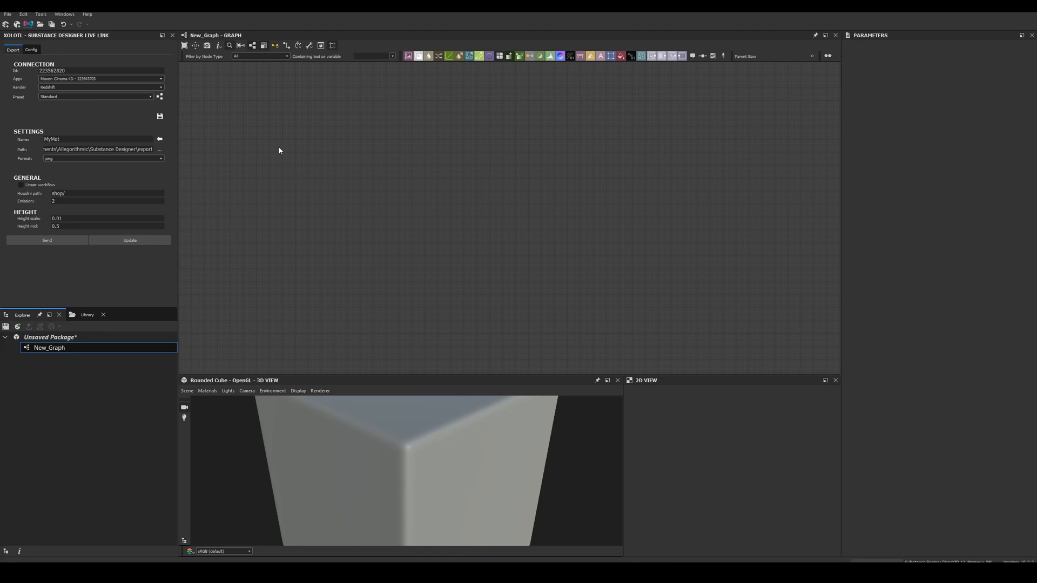
pyautogui.moveTo(170, 113)
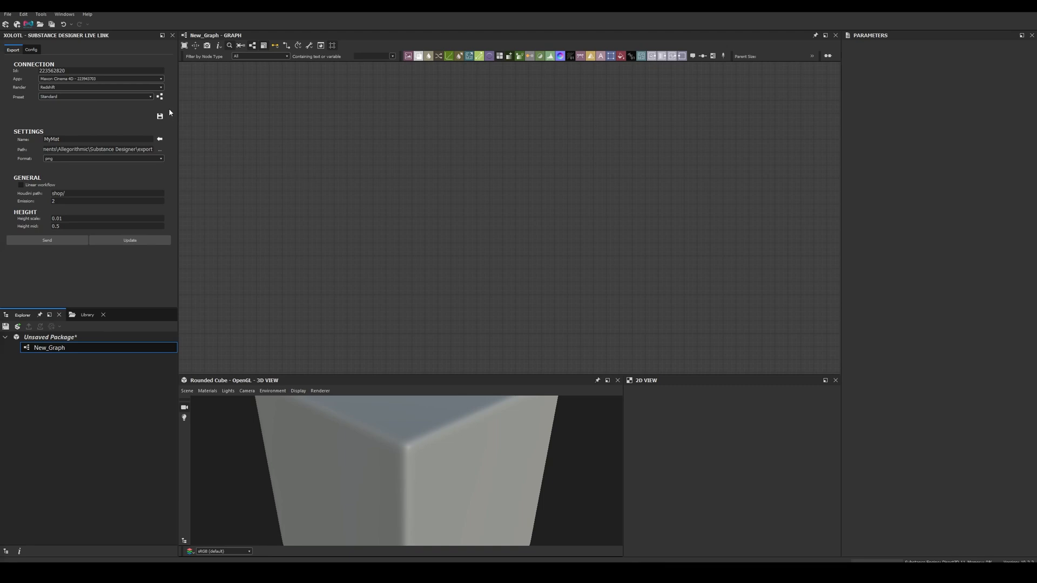
# - Generate the Standard preset's eight material outputs and select the basecolor output node
pyautogui.click(12, 347)
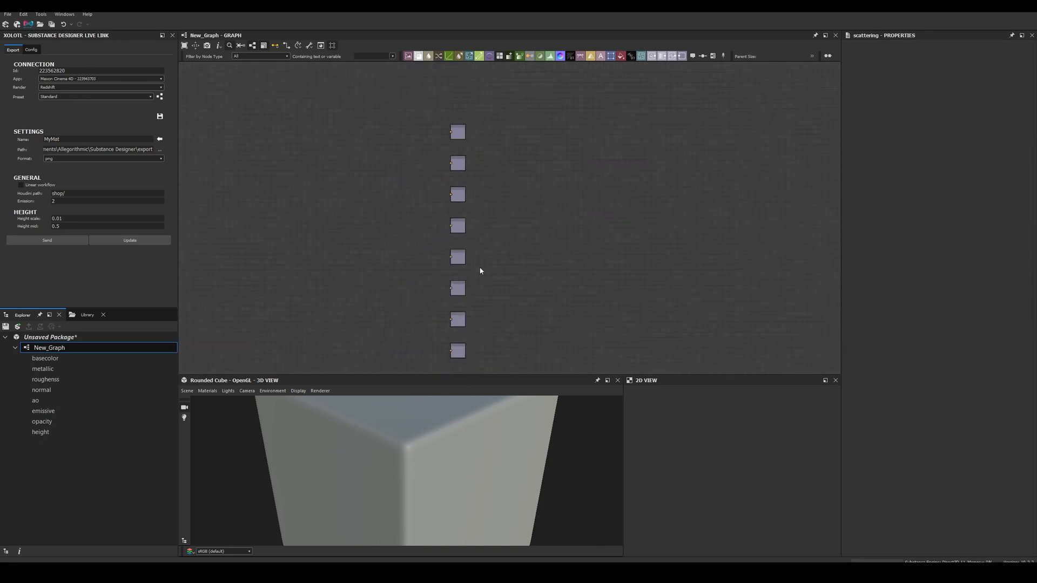
pyautogui.click(457, 132)
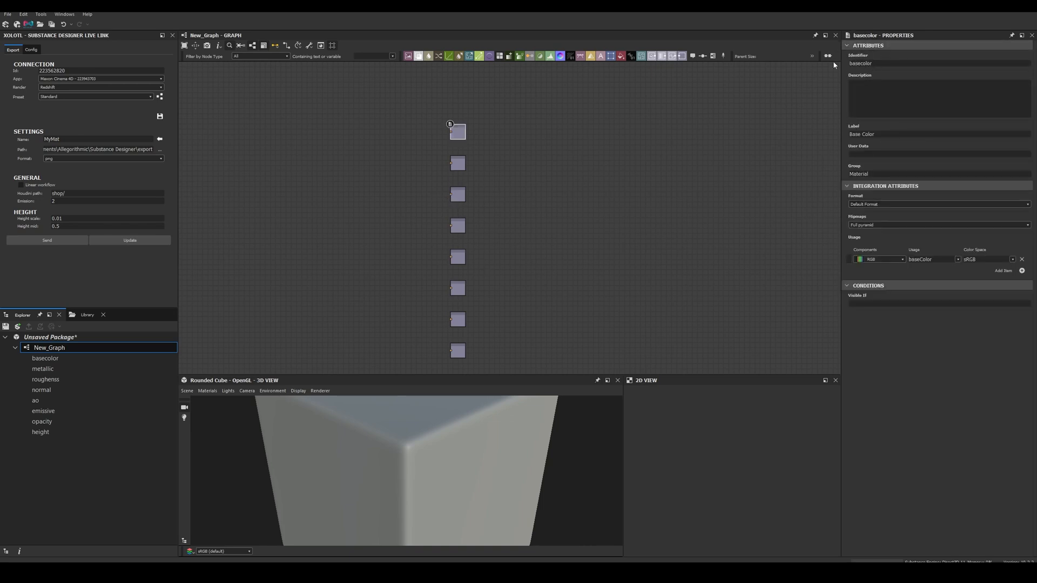
pyautogui.moveTo(860, 81)
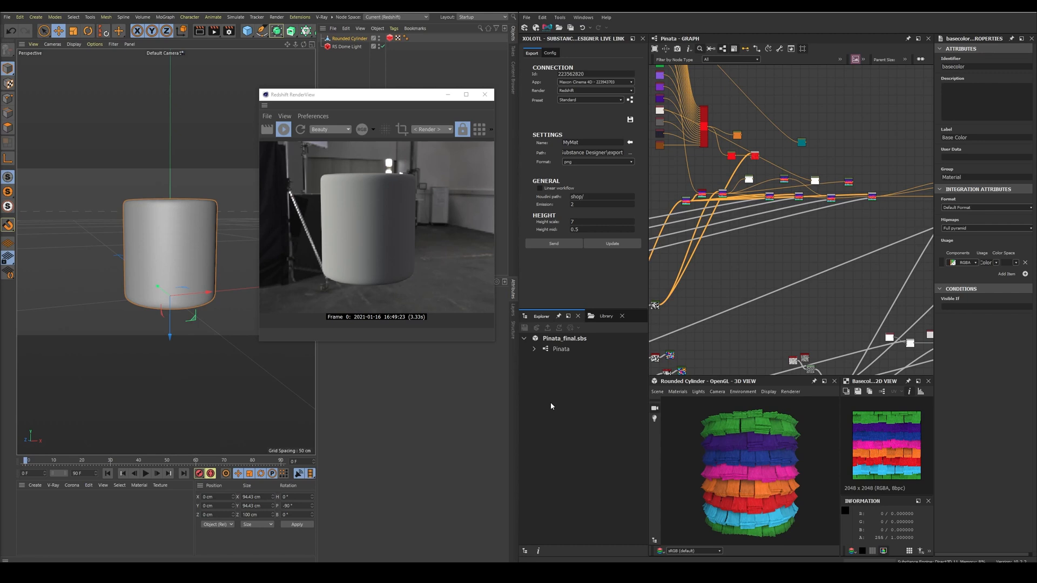
pyautogui.moveTo(554, 402)
pyautogui.write('Pinata')
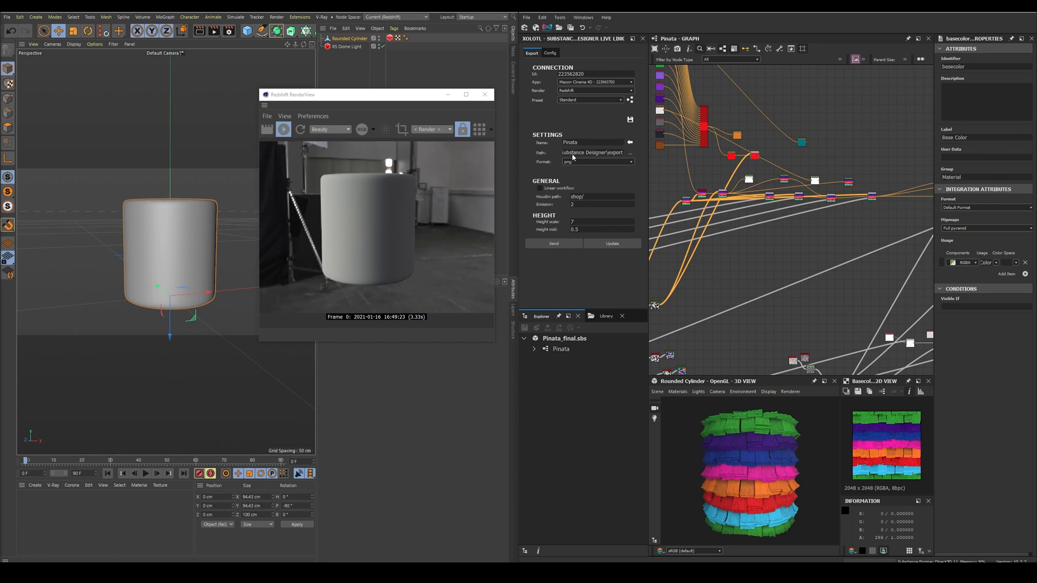
# - Enter 'Pinata' in the Live Link export Name field
pyautogui.doubleClick(602, 152)
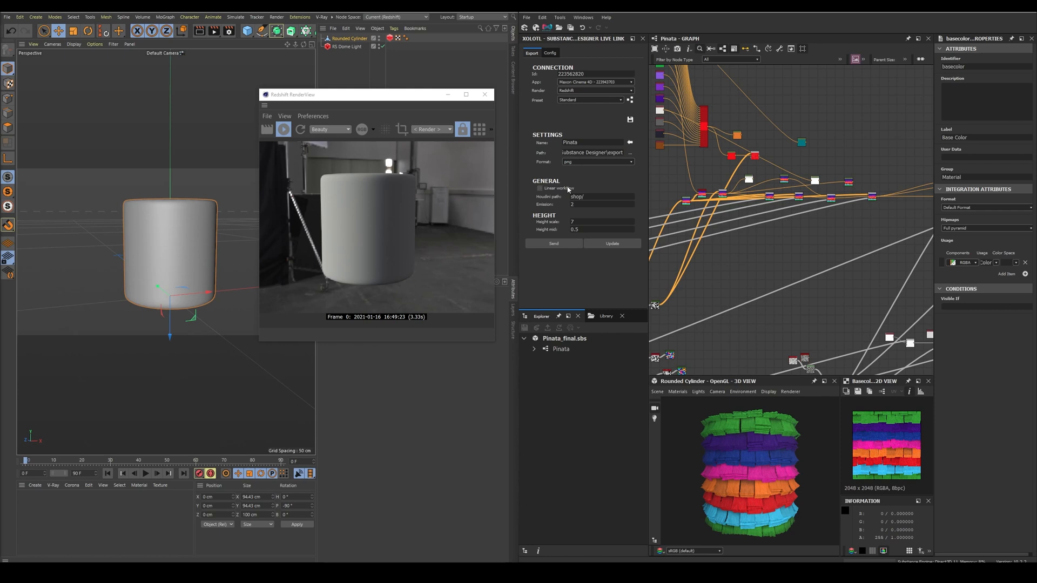
pyautogui.moveTo(570, 189)
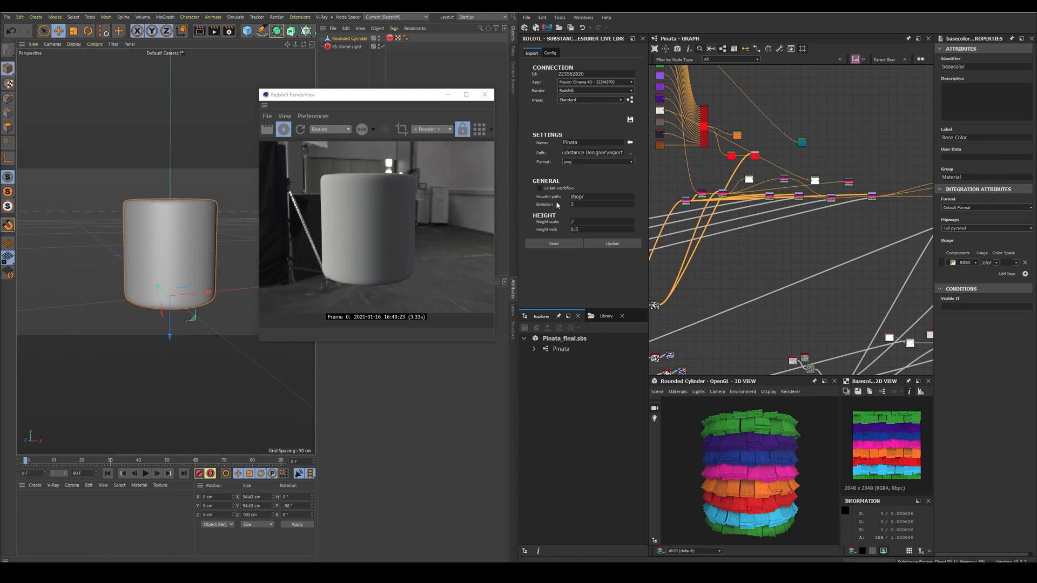
pyautogui.moveTo(556, 222)
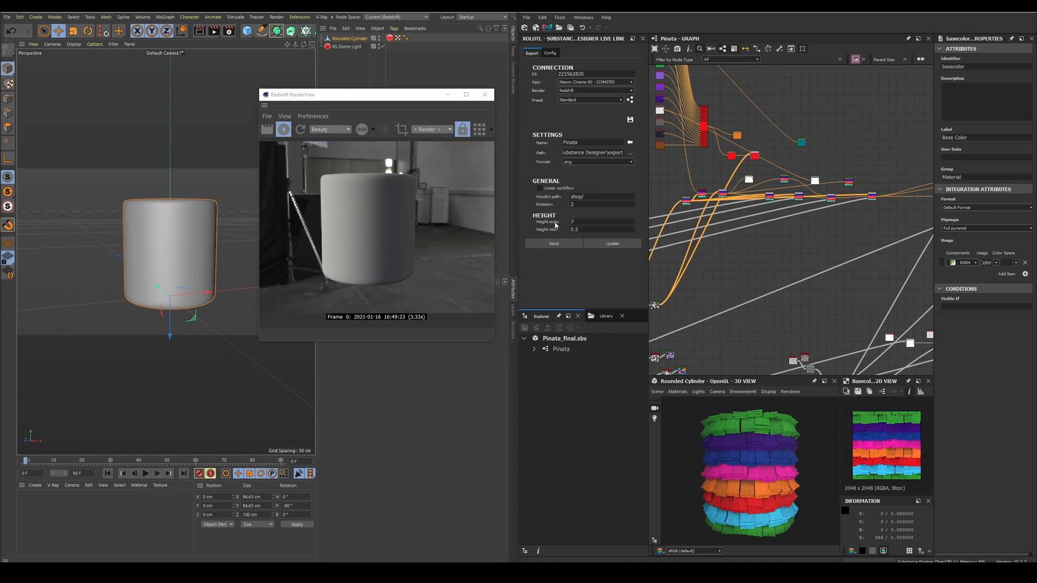